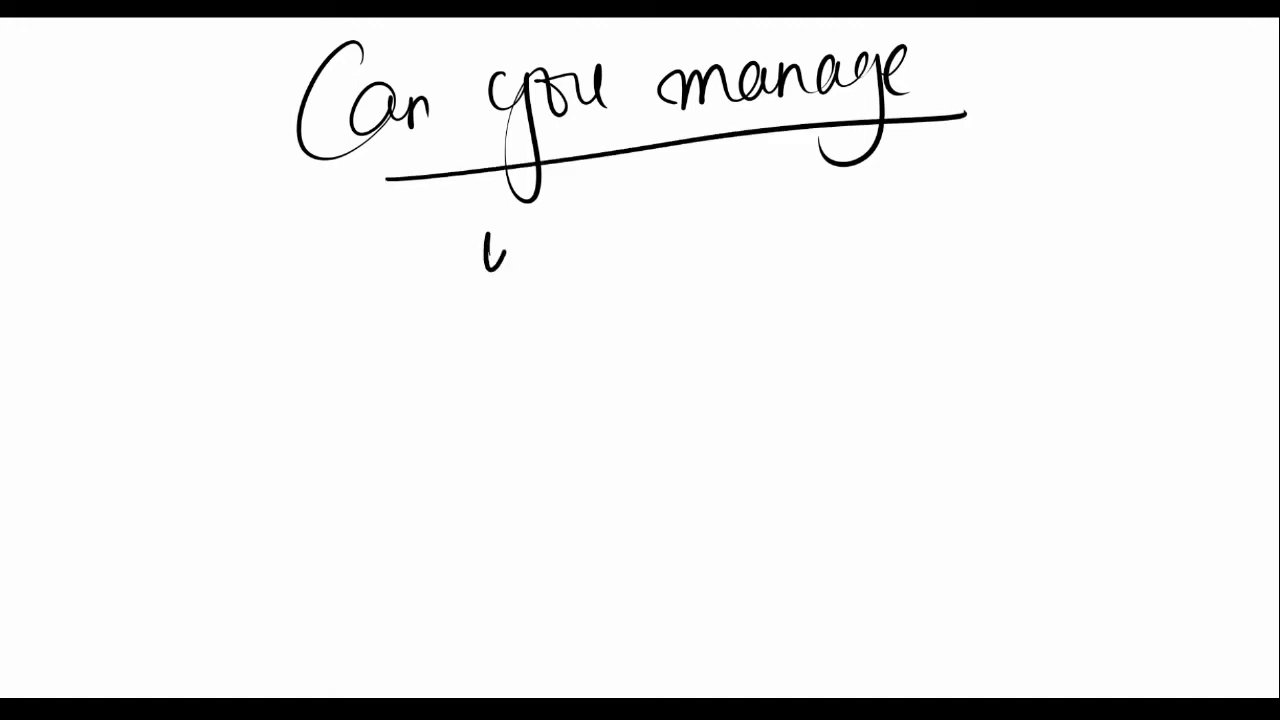
# Handwrite 'w/o Coaching' as the first reason under the 'Can you manage' heading
pyautogui.write('w/o Coaching')
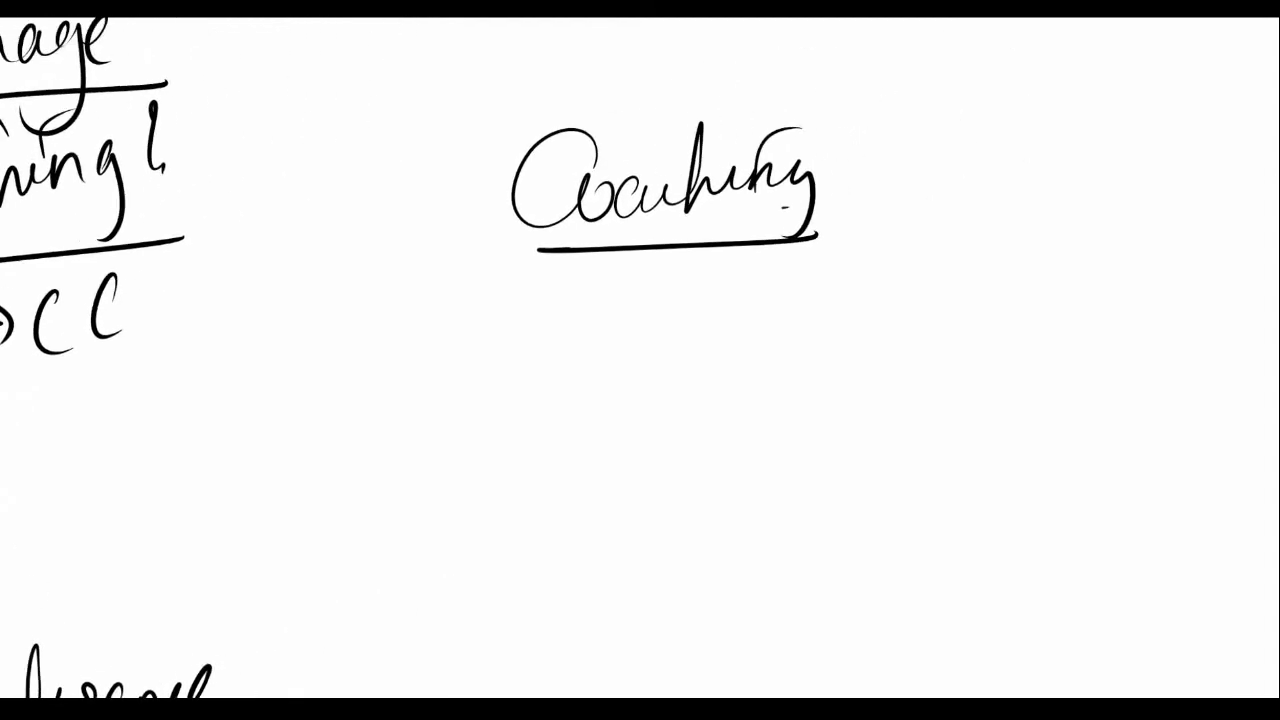
# Draw an arrow right from 'Coaching', then write and underline 'motivation'
pyautogui.moveTo(810, 205); pyautogui.dragTo(920, 195)
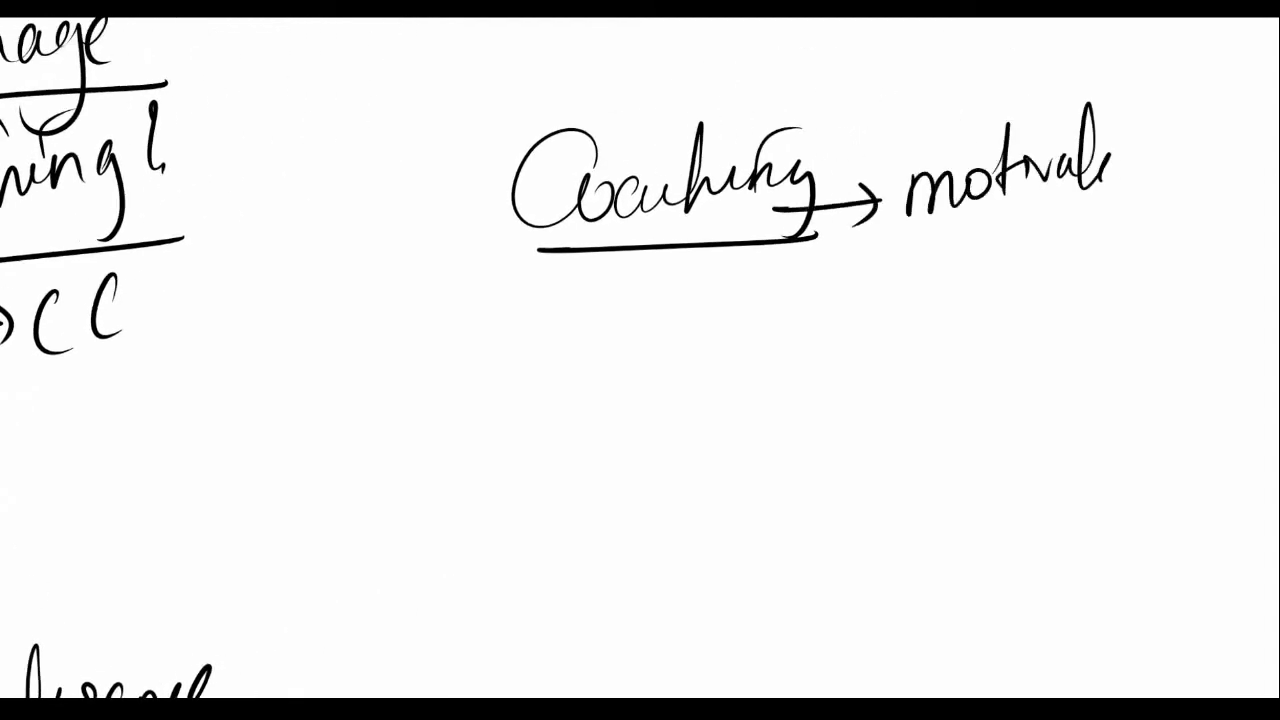
pyautogui.write('motivation')
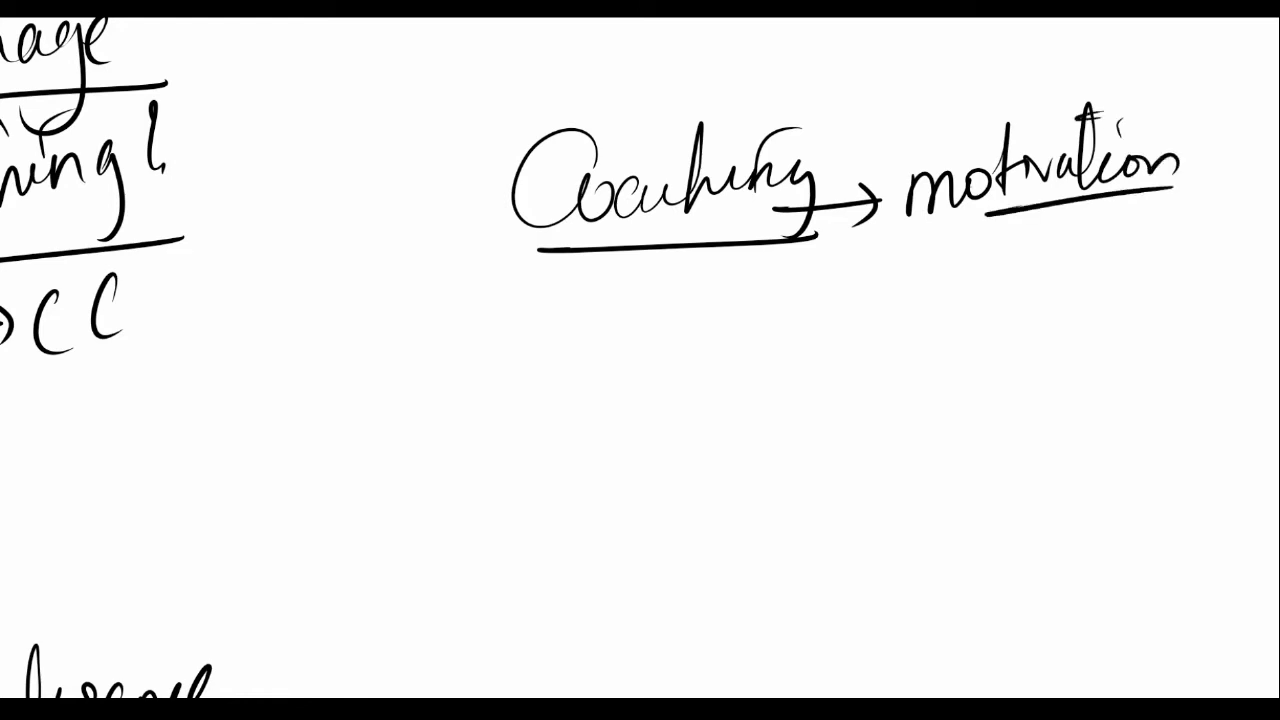
pyautogui.moveTo(700, 235); pyautogui.dragTo(795, 320)
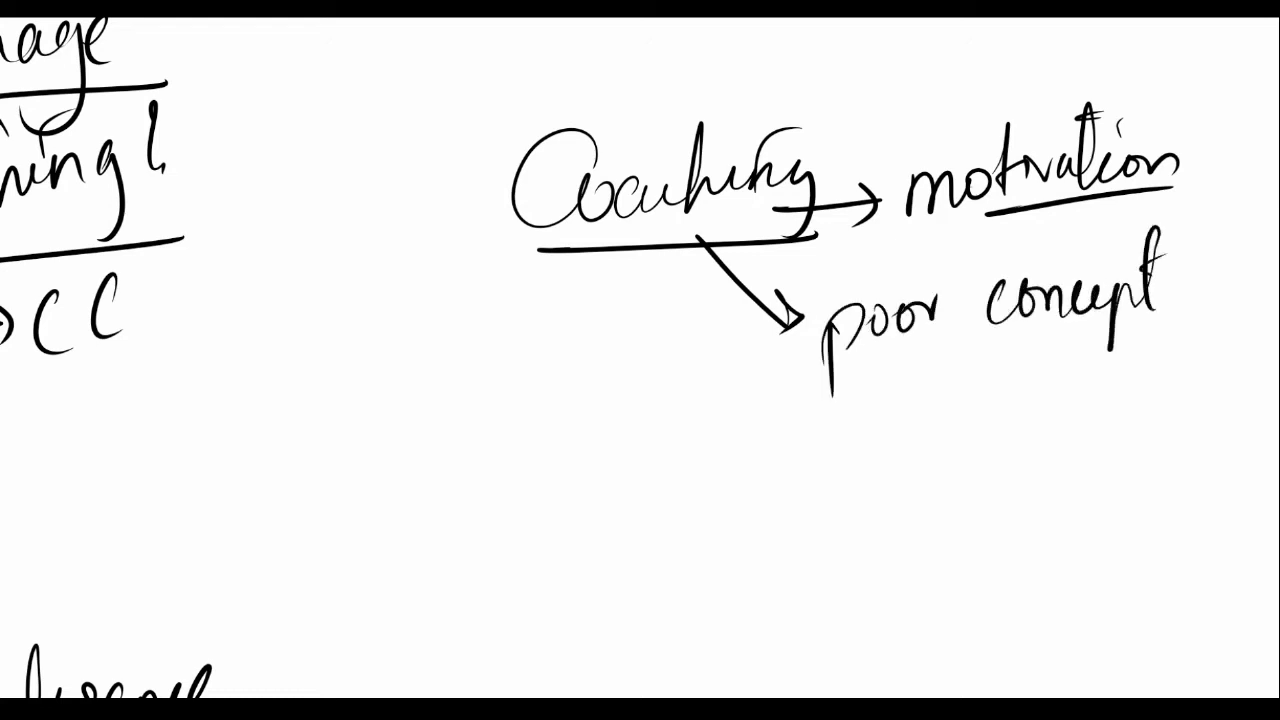
# Draw a new arrow below 'poor concept' to start another point
pyautogui.moveTo(685, 470); pyautogui.dragTo(815, 460)
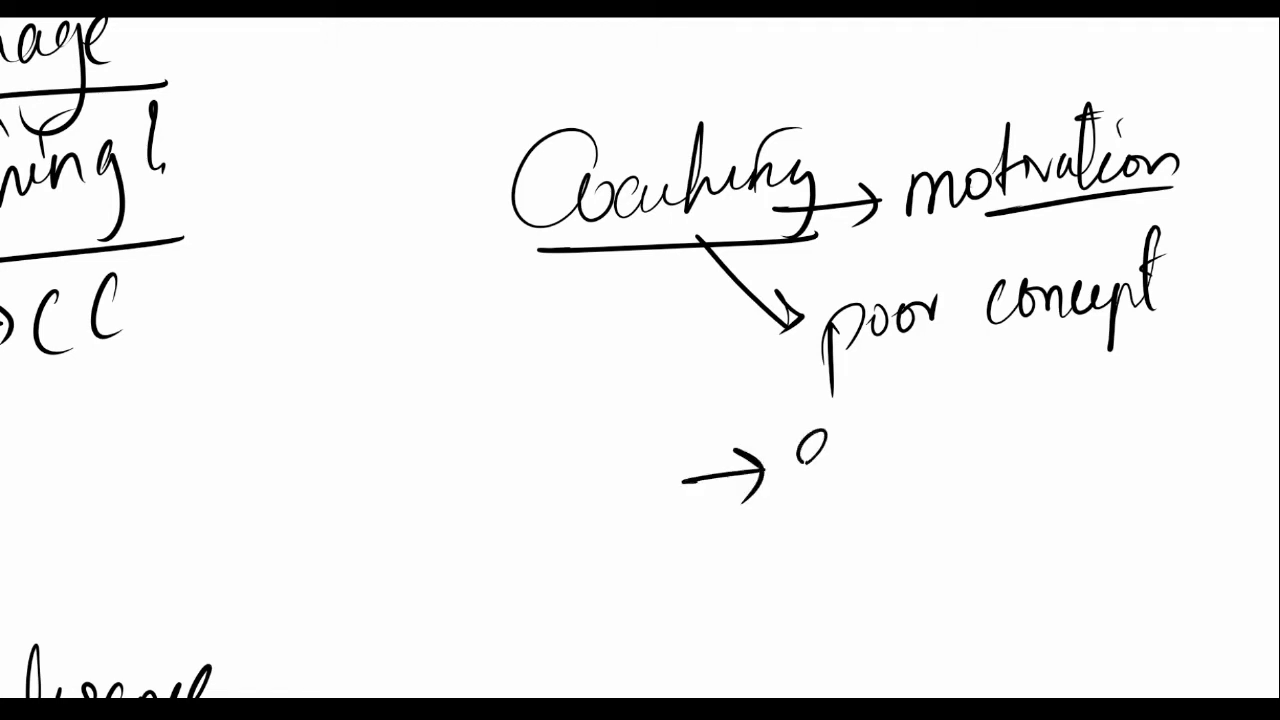